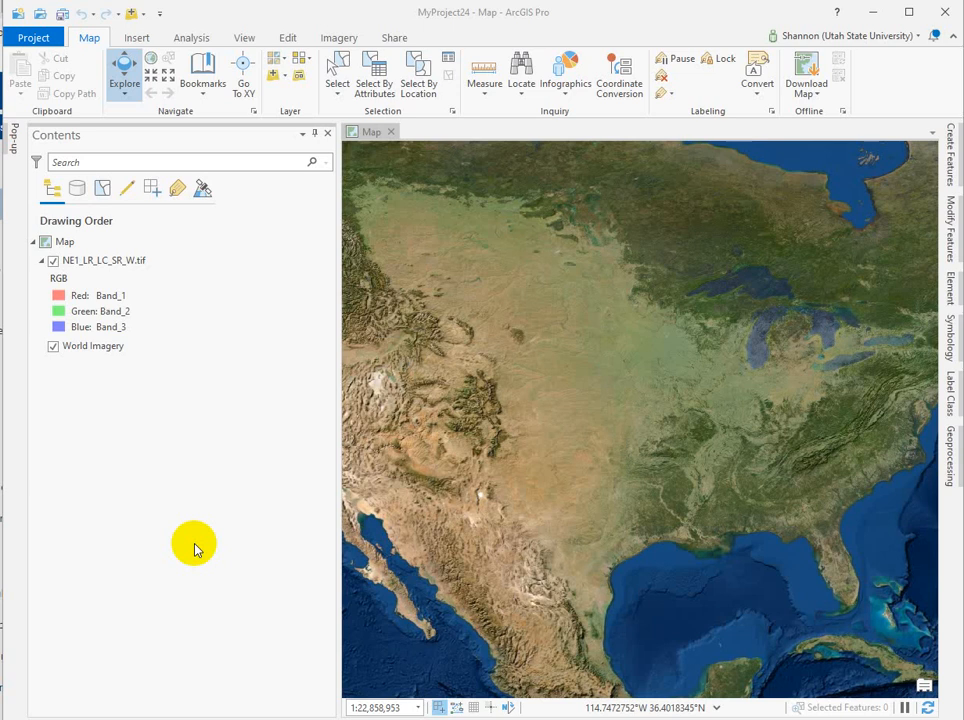
pyautogui.moveTo(197, 530)
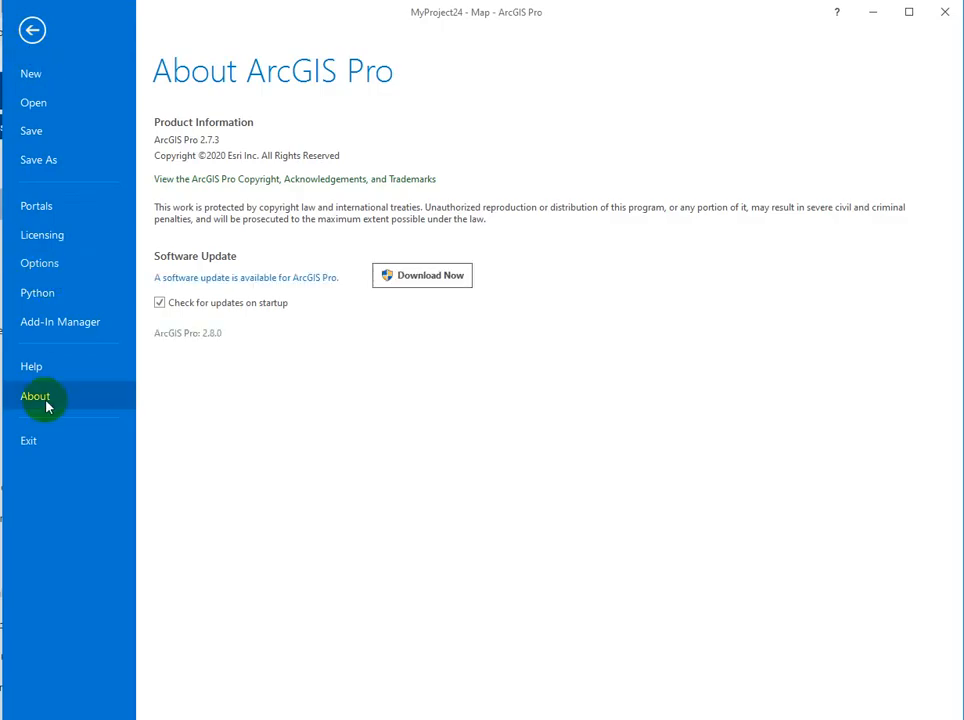
# Create a new portrait letter layout and draw a map frame on the page
pyautogui.click(32, 29)
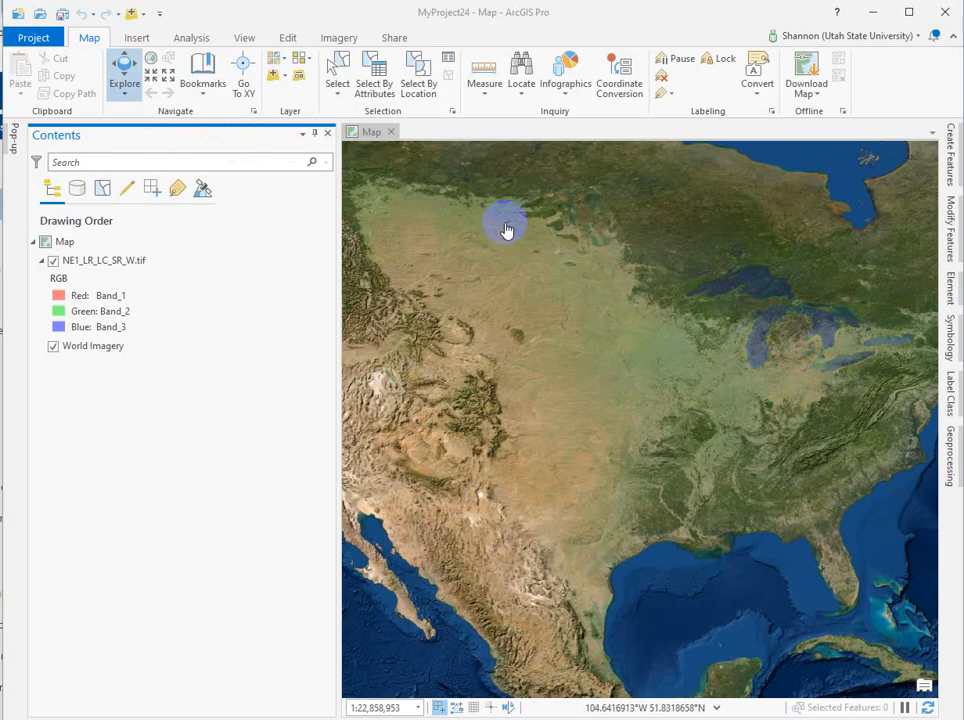
pyautogui.click(137, 37)
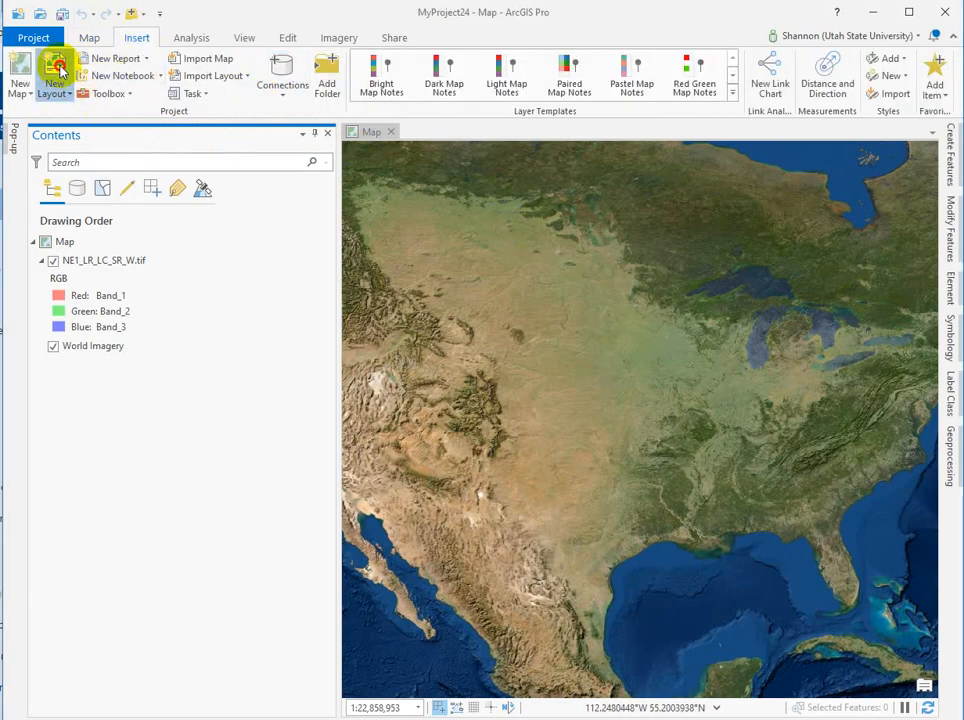
pyautogui.click(54, 75)
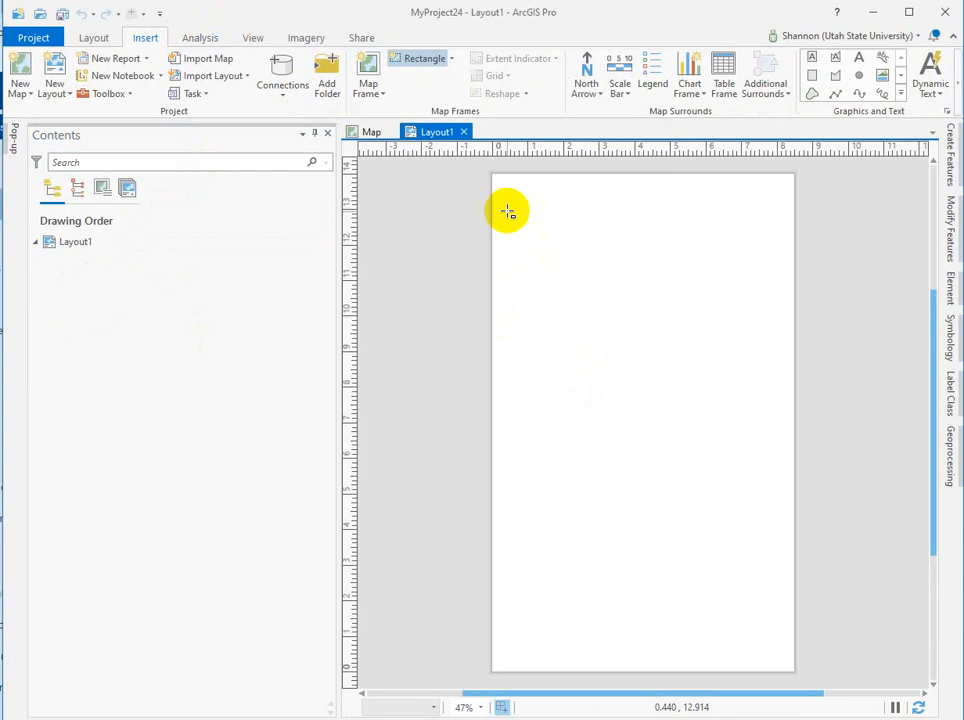
pyautogui.moveTo(508, 210); pyautogui.dragTo(775, 600)
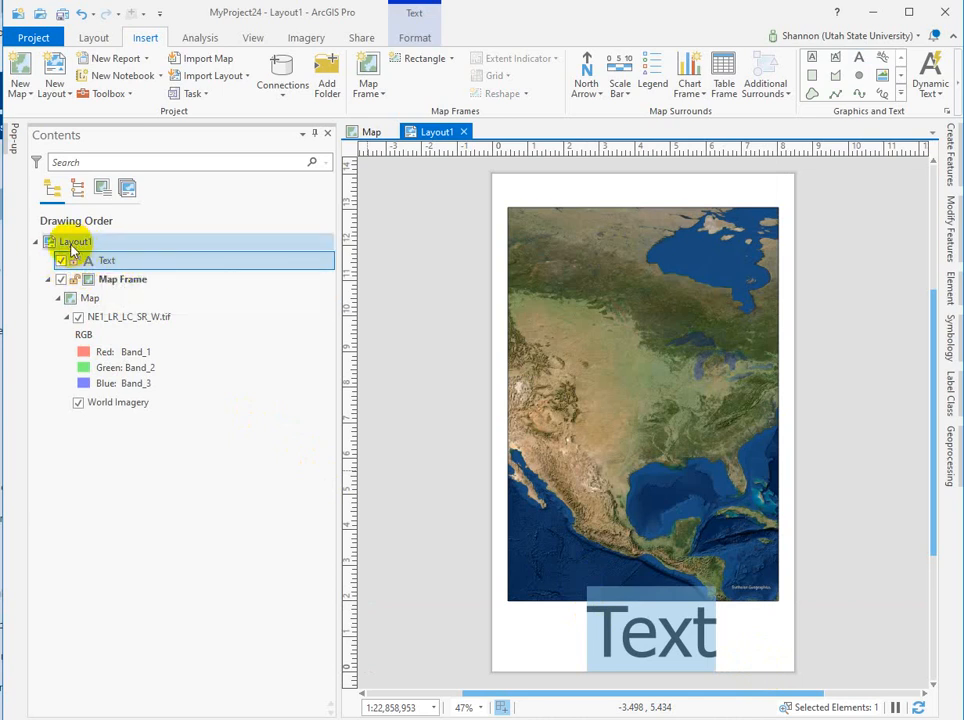
# Select the whole layout holding the North America map frame and Text element
pyautogui.click(74, 241)
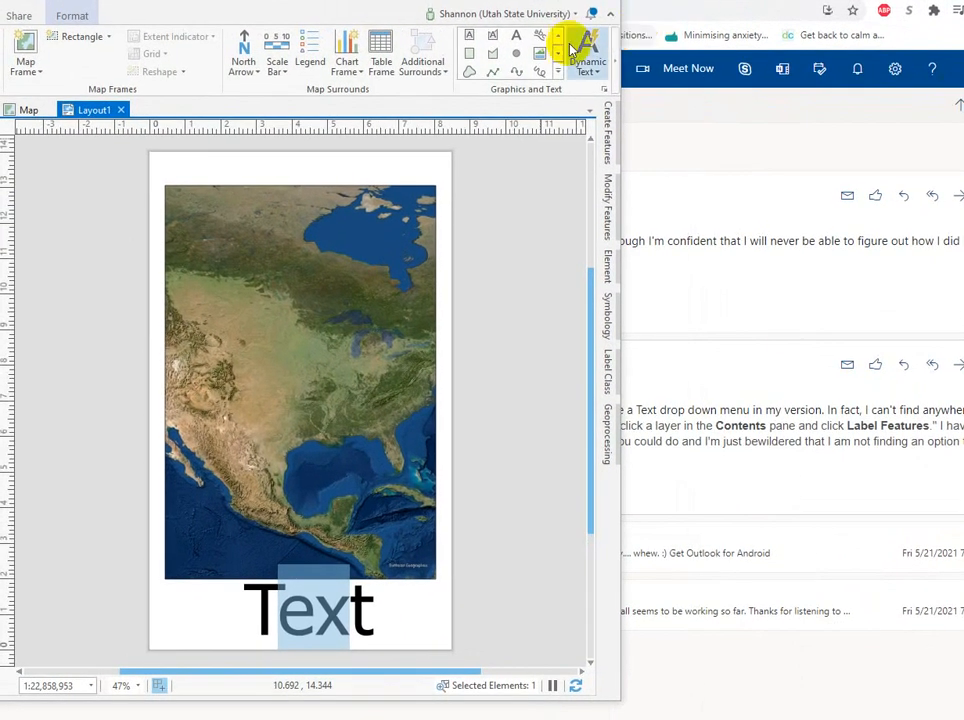
# Browse the Dynamic Text gallery down to project, table attribute and statistics entries
pyautogui.click(588, 45)
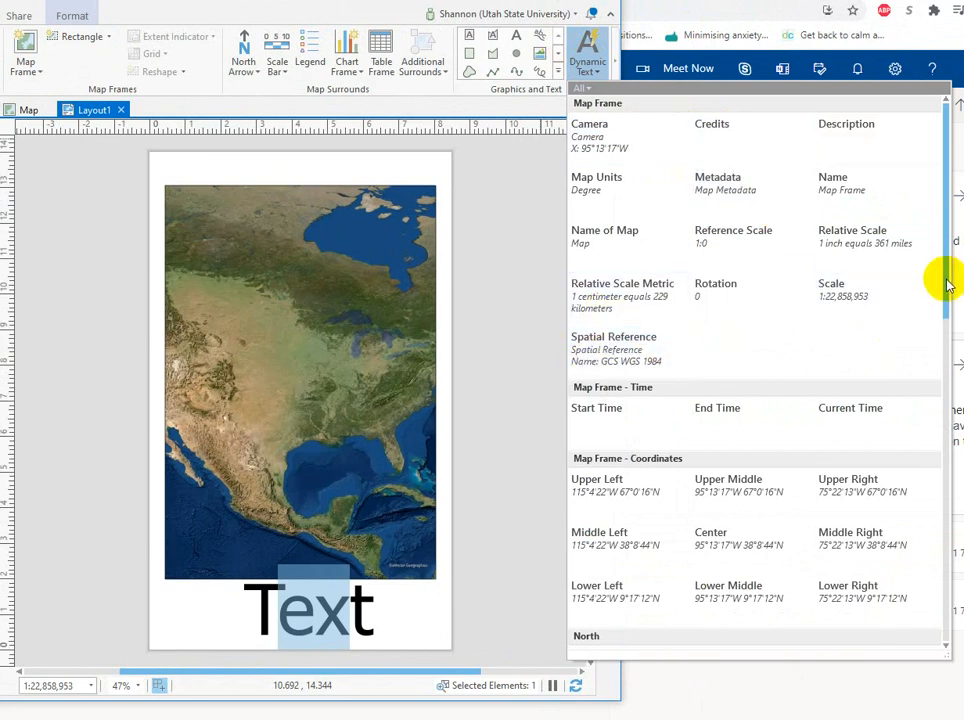
pyautogui.scroll(-3)
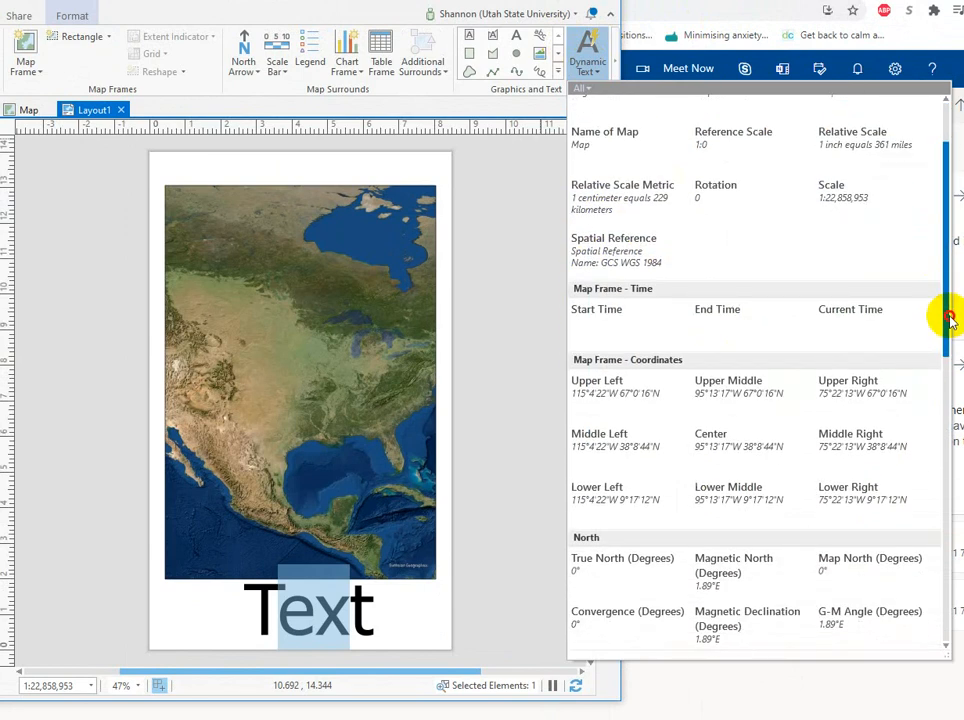
pyautogui.scroll(-3)
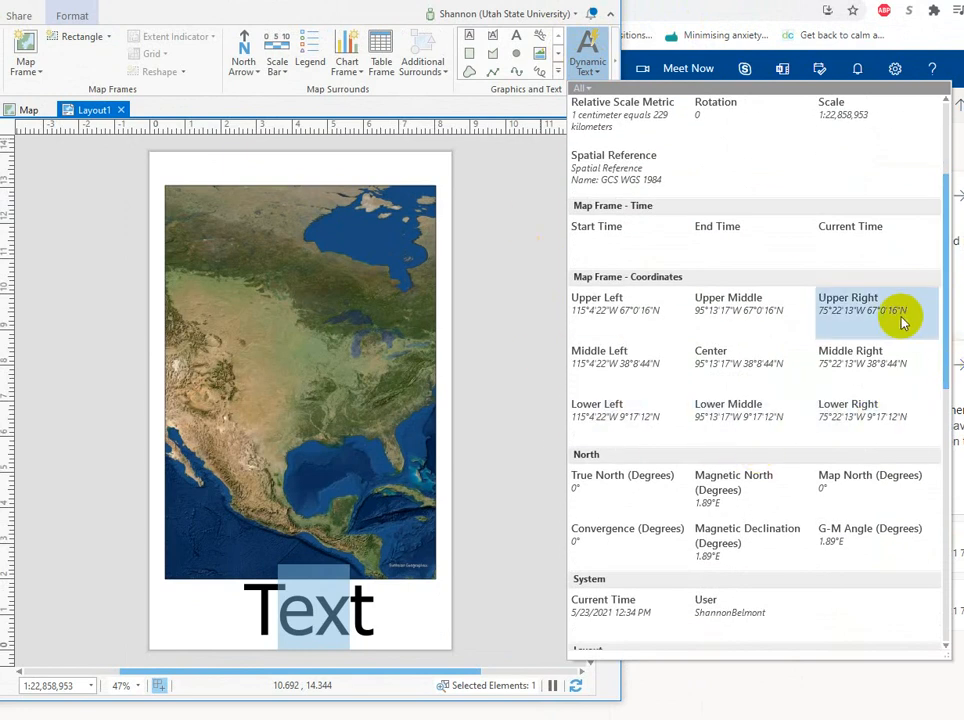
pyautogui.scroll(-3)
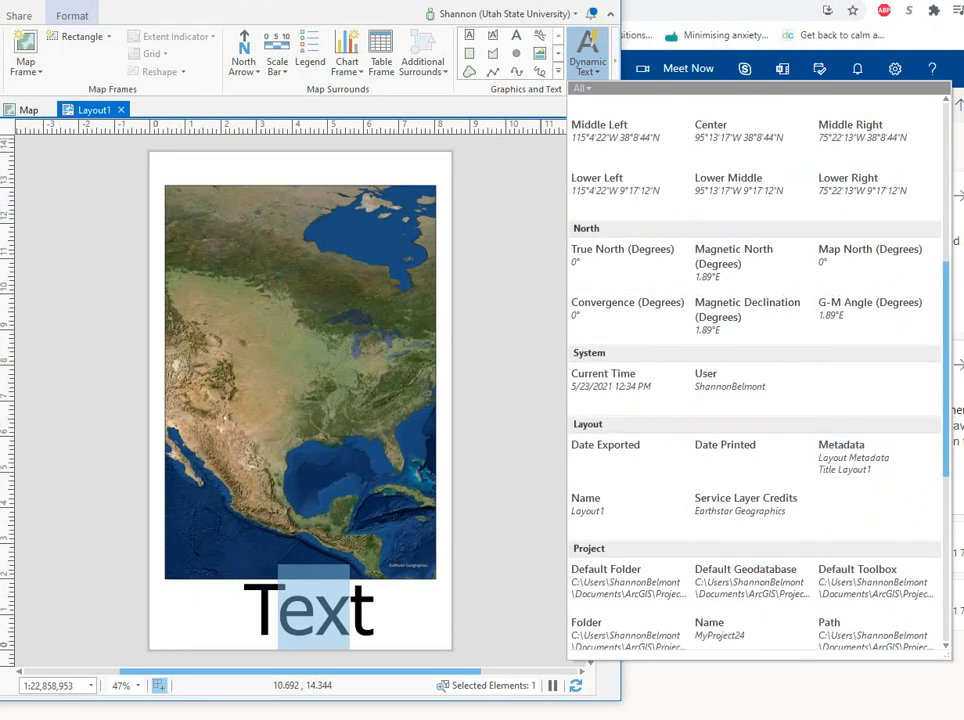
pyautogui.scroll(-3)
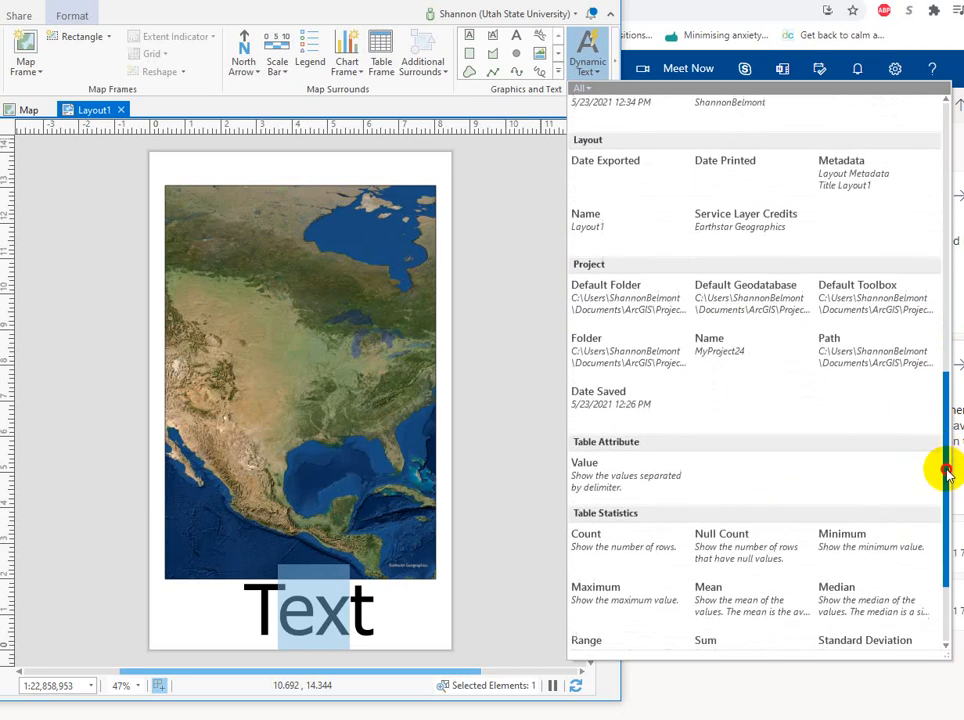
pyautogui.scroll(-3)
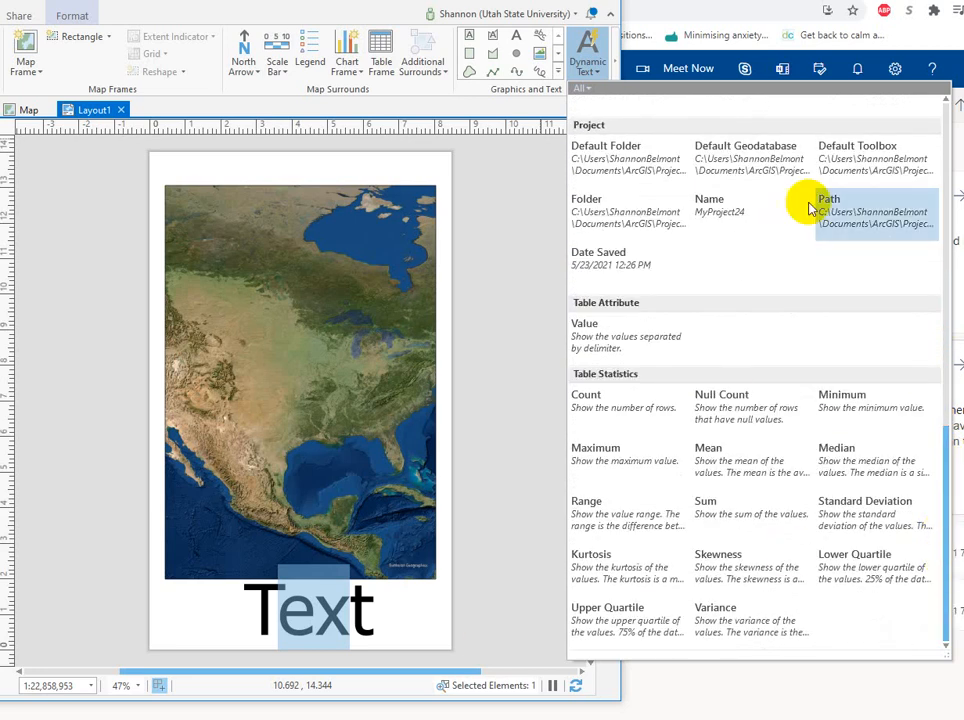
pyautogui.moveTo(515, 478)
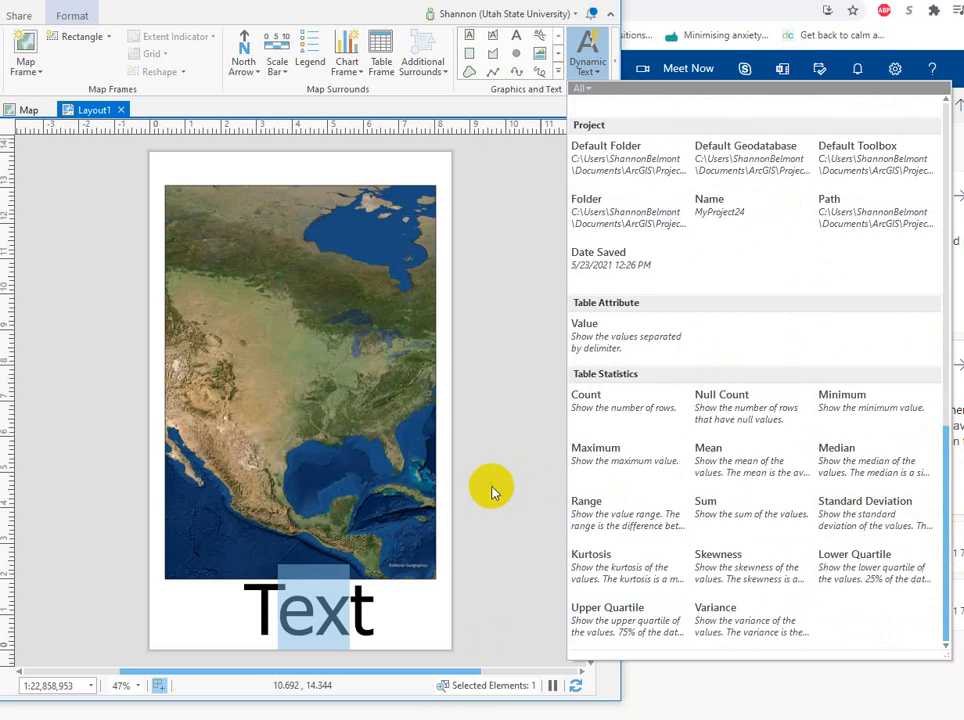
pyautogui.moveTo(727, 307)
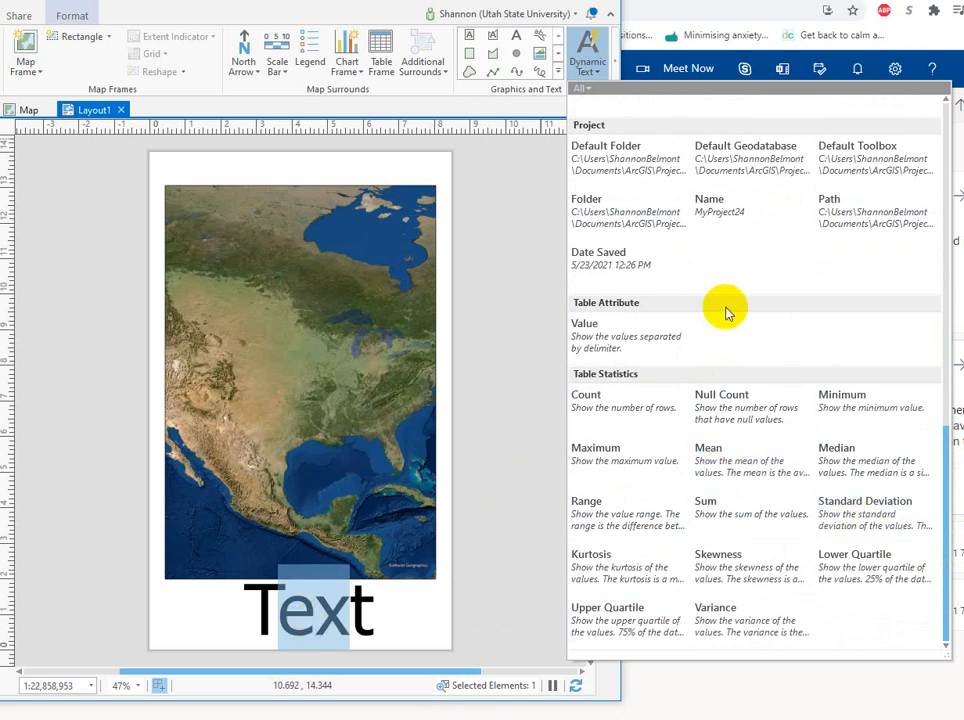
pyautogui.moveTo(945, 388)
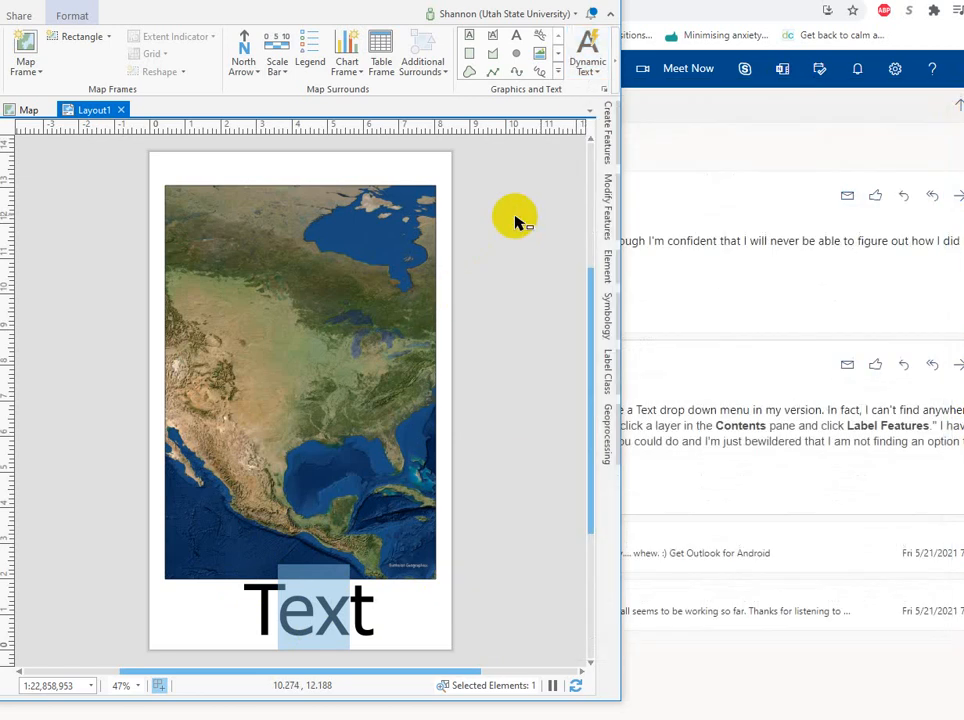
pyautogui.moveTo(458, 463)
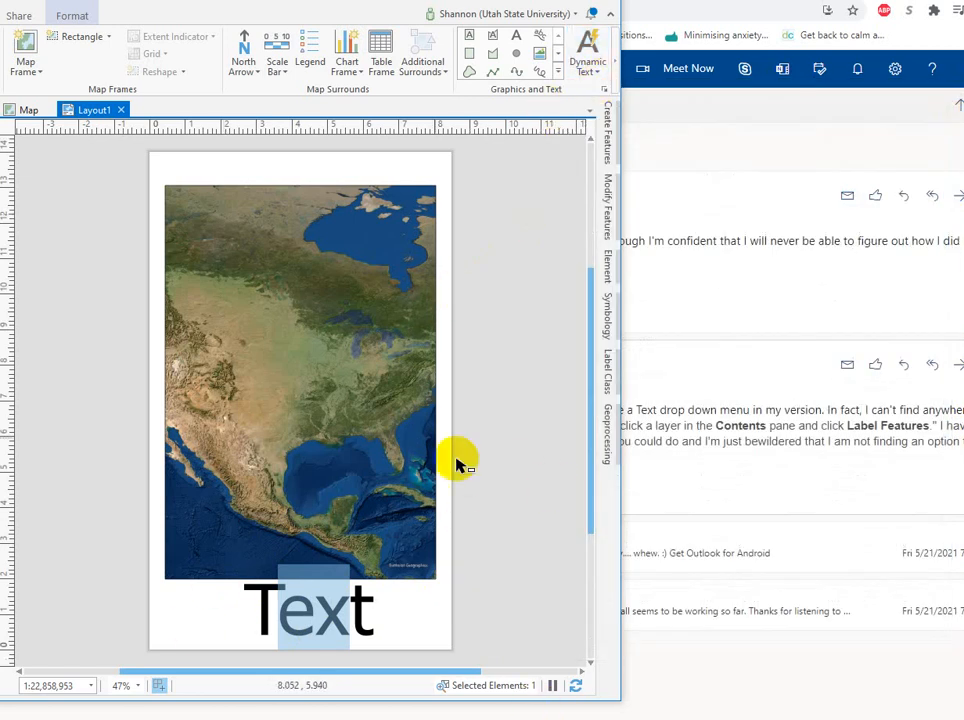